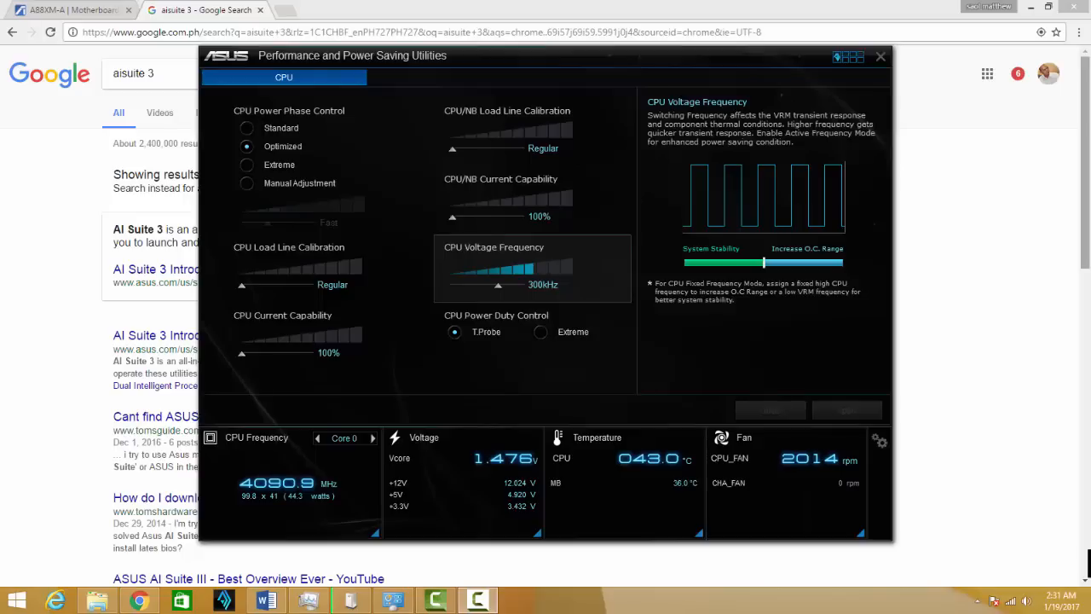
pyautogui.moveTo(999, 194)
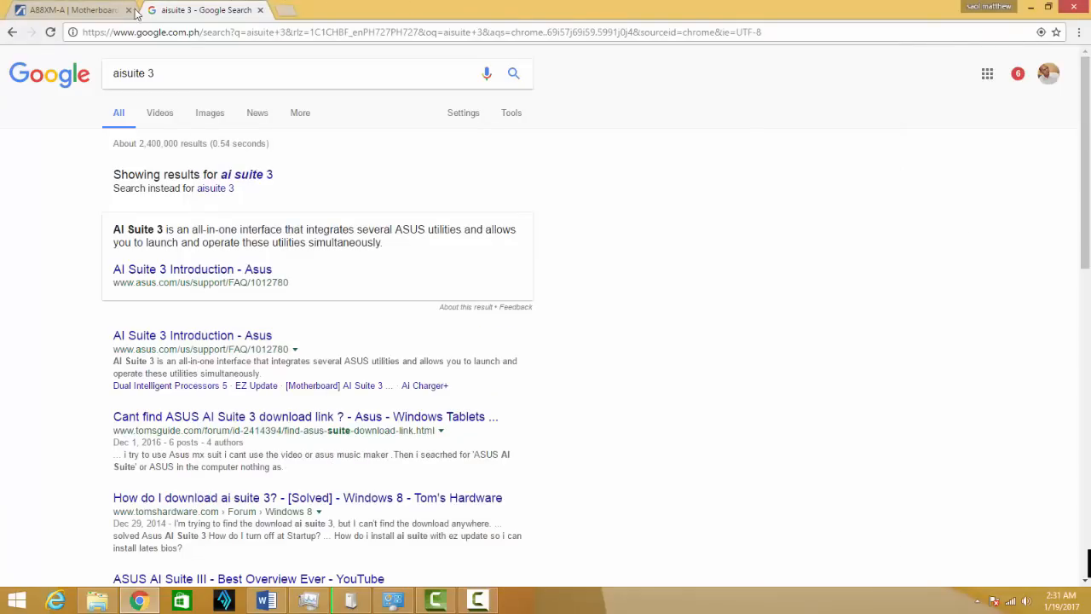
# - Switch from the AI Suite 3 window to the A88XM-A support page in the browser
pyautogui.click(68, 10)
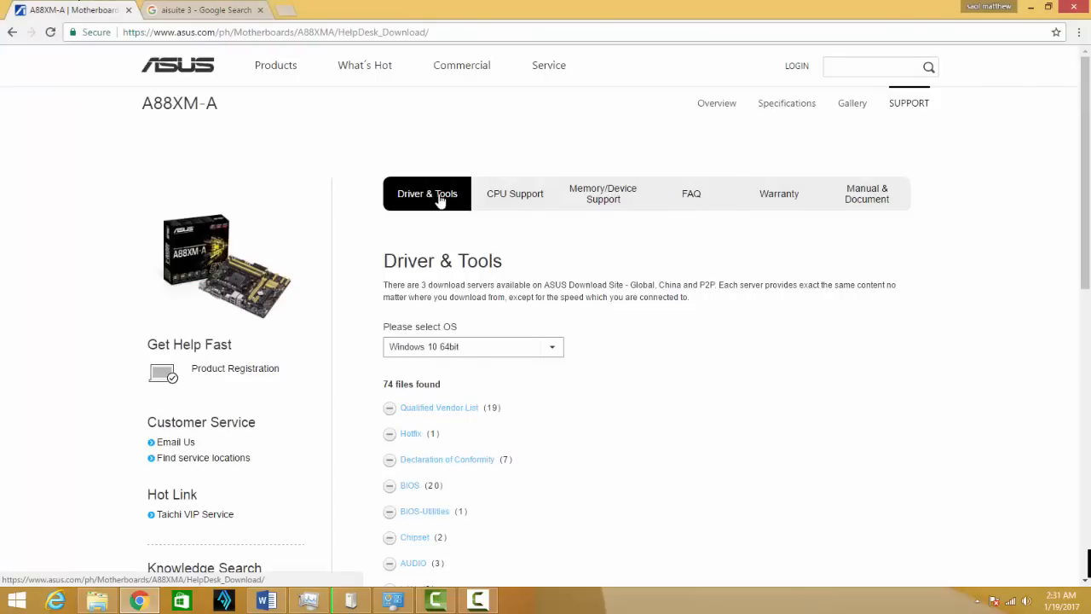
pyautogui.moveTo(269, 272)
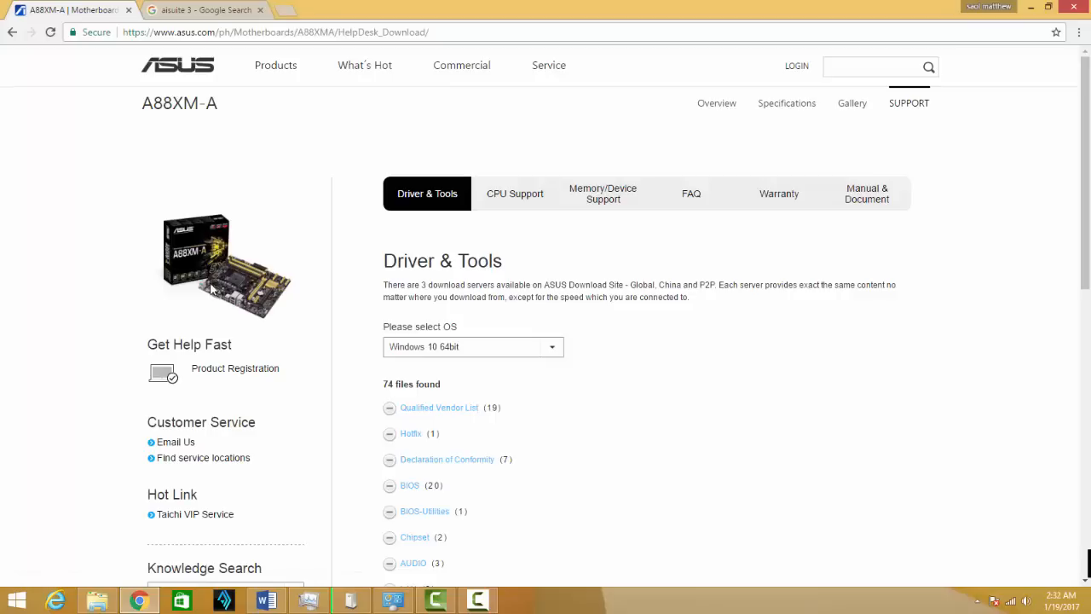
pyautogui.moveTo(443, 195)
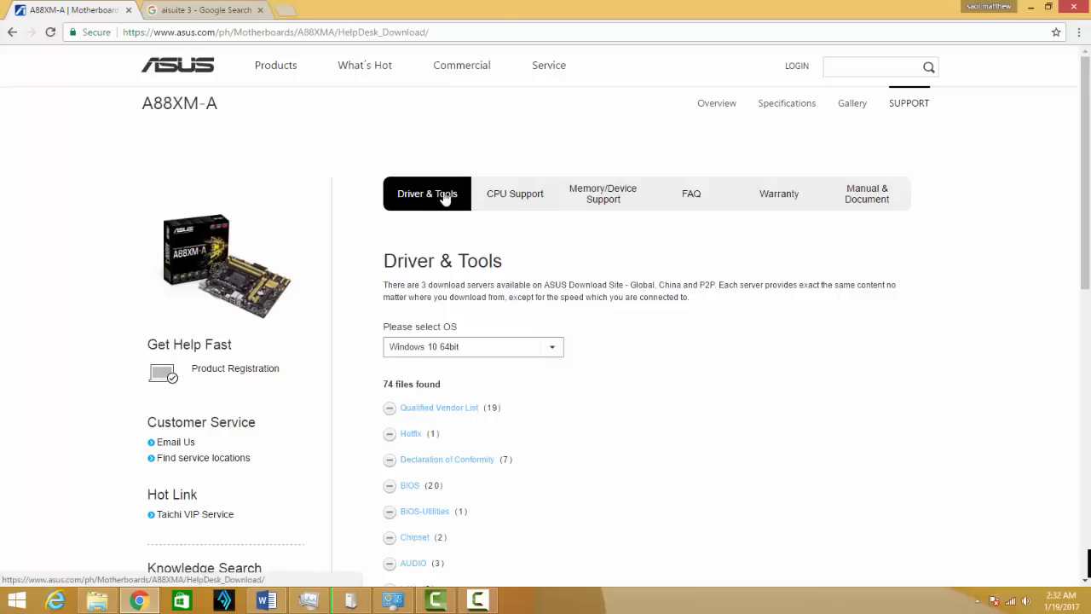
# - Scroll the A88XM-A Driver & Tools page down to the Windows 10 64bit file categories
pyautogui.scroll(-3)
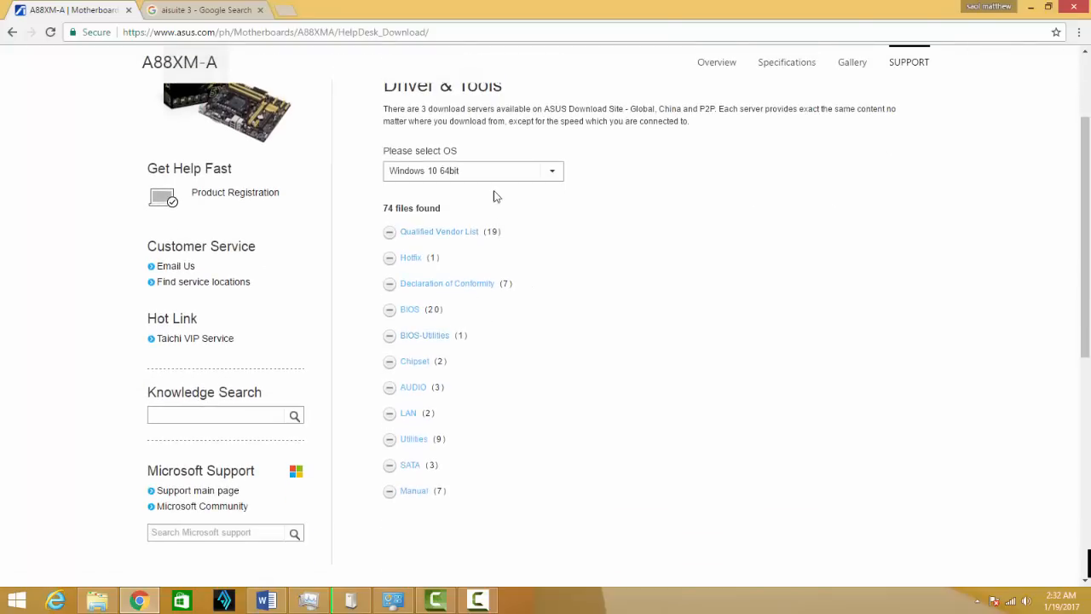
pyautogui.moveTo(461, 215)
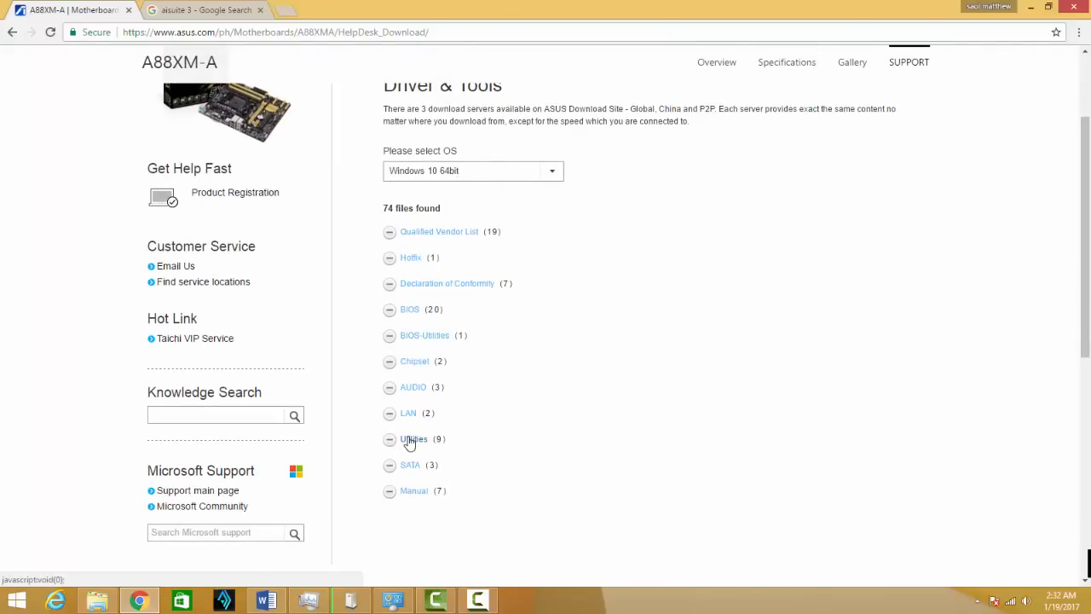
# - Expand Utilities to the AI Suite 3 version 1.01.31 download, then show the installation notes document
pyautogui.click(413, 440)
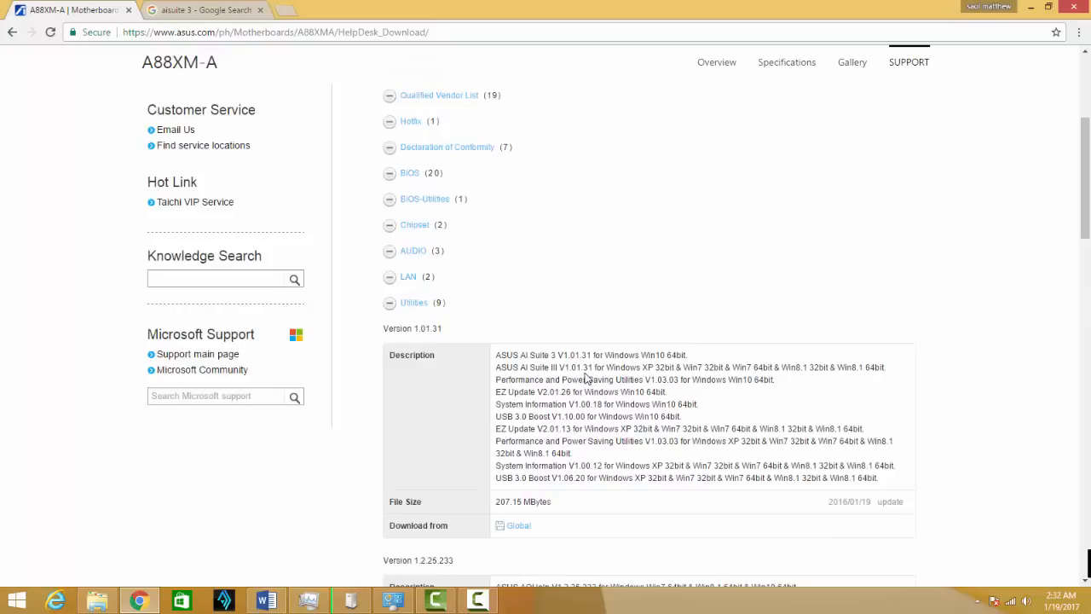
pyautogui.scroll(-3)
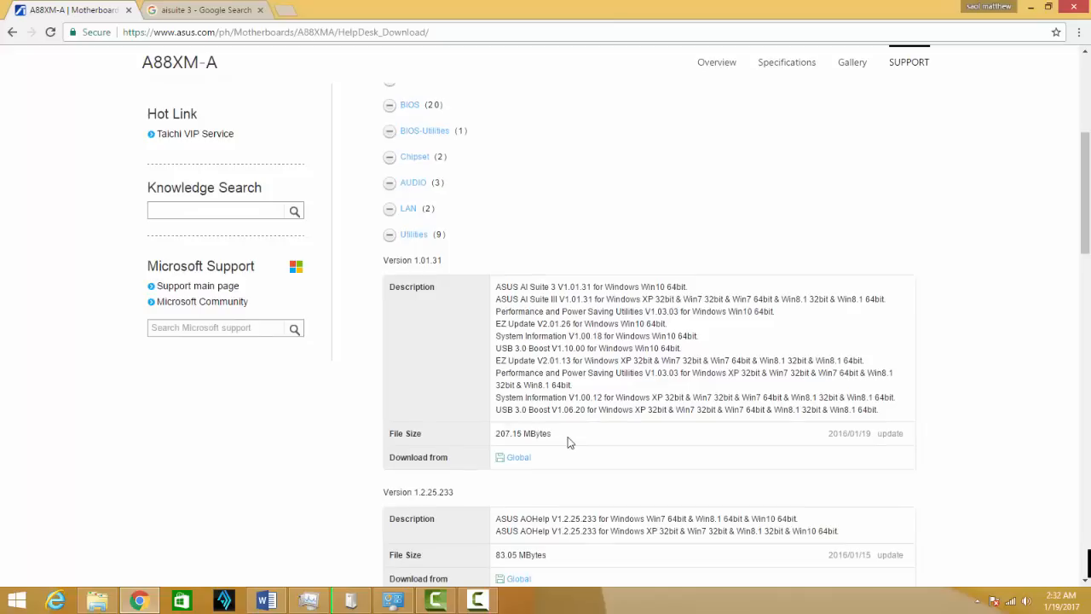
pyautogui.moveTo(518, 457)
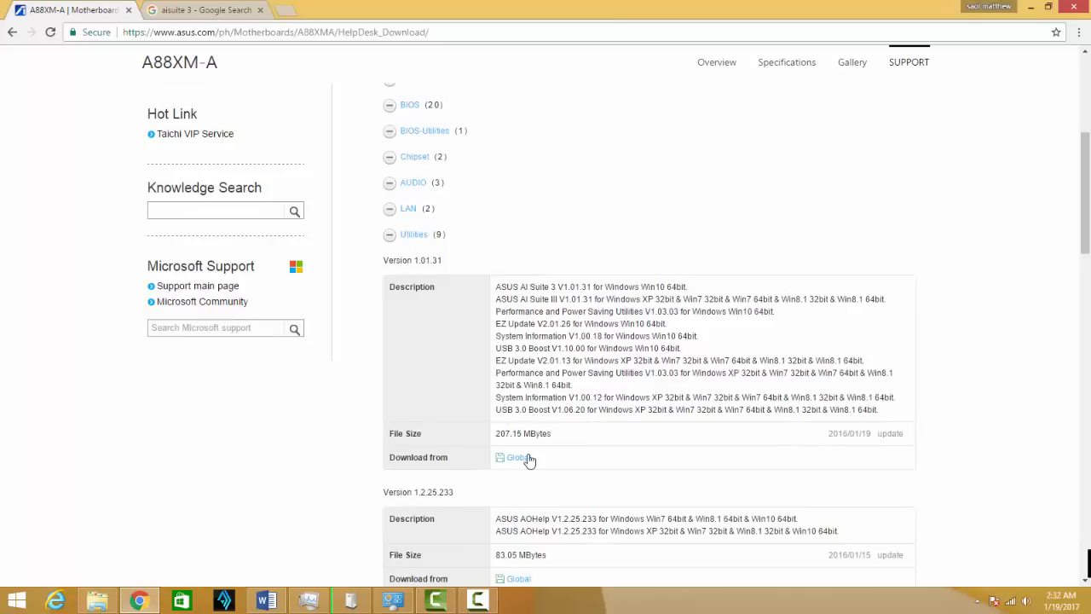
pyautogui.moveTo(513, 457)
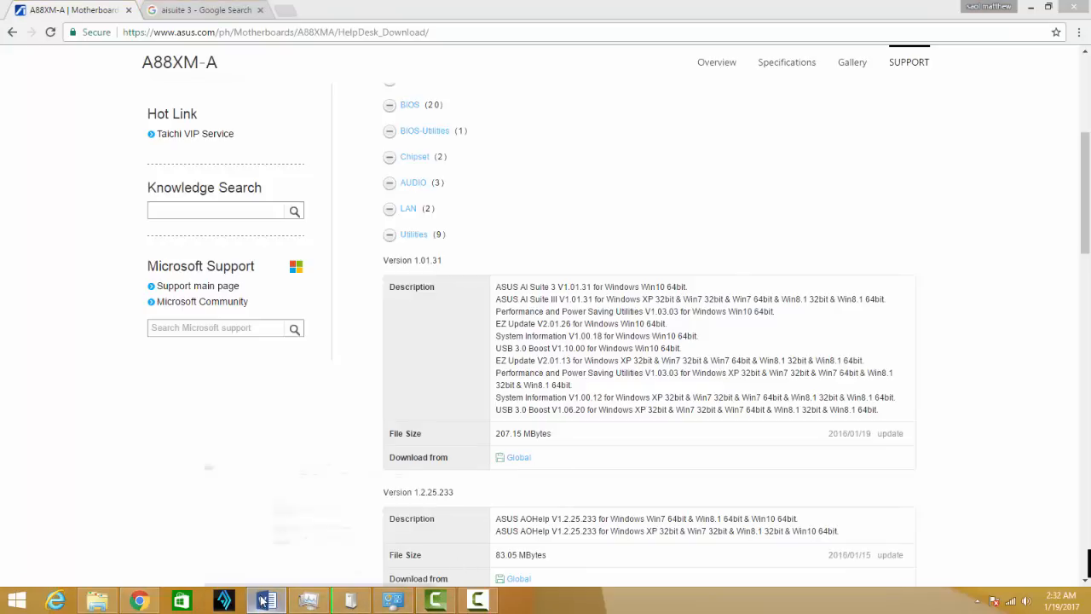
pyautogui.click(266, 600)
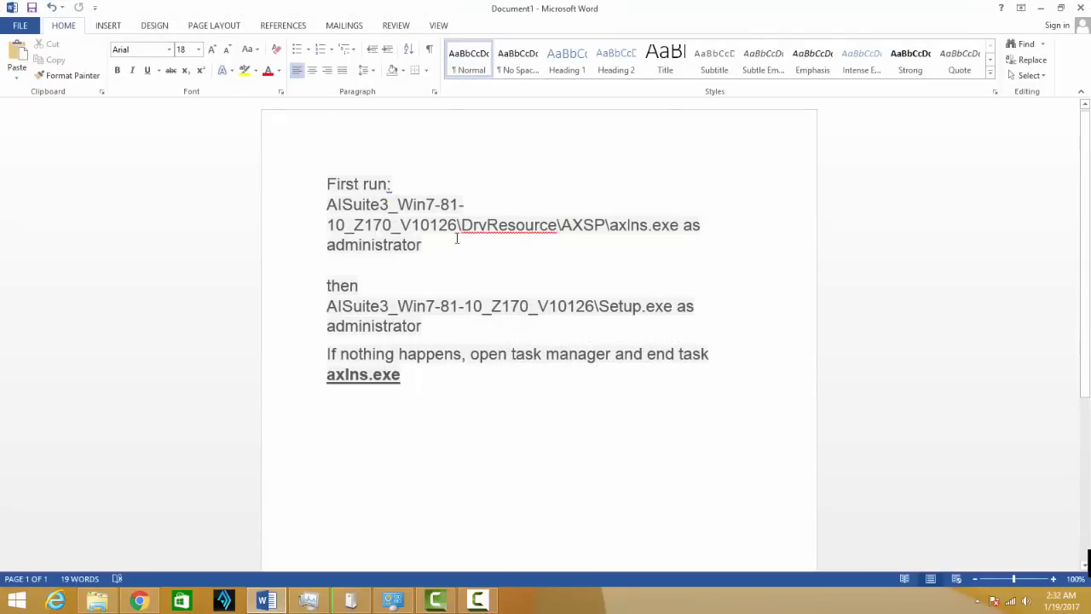
pyautogui.moveTo(412, 215)
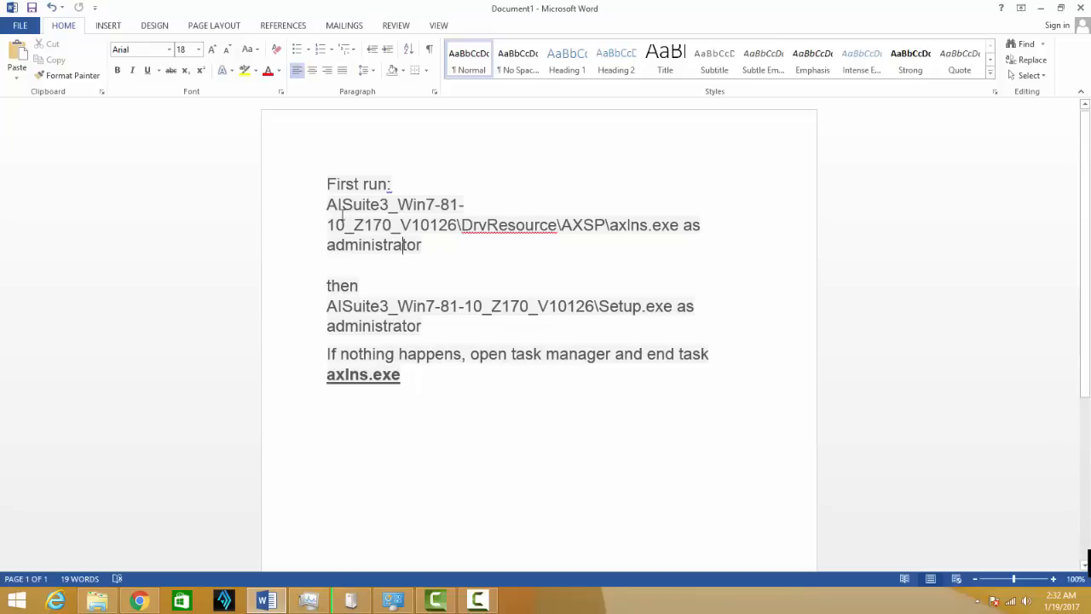
# - Highlight the DrvResource folder name in the Word notes and bring up the Win10 installer folder
pyautogui.moveTo(327, 204); pyautogui.dragTo(399, 225)
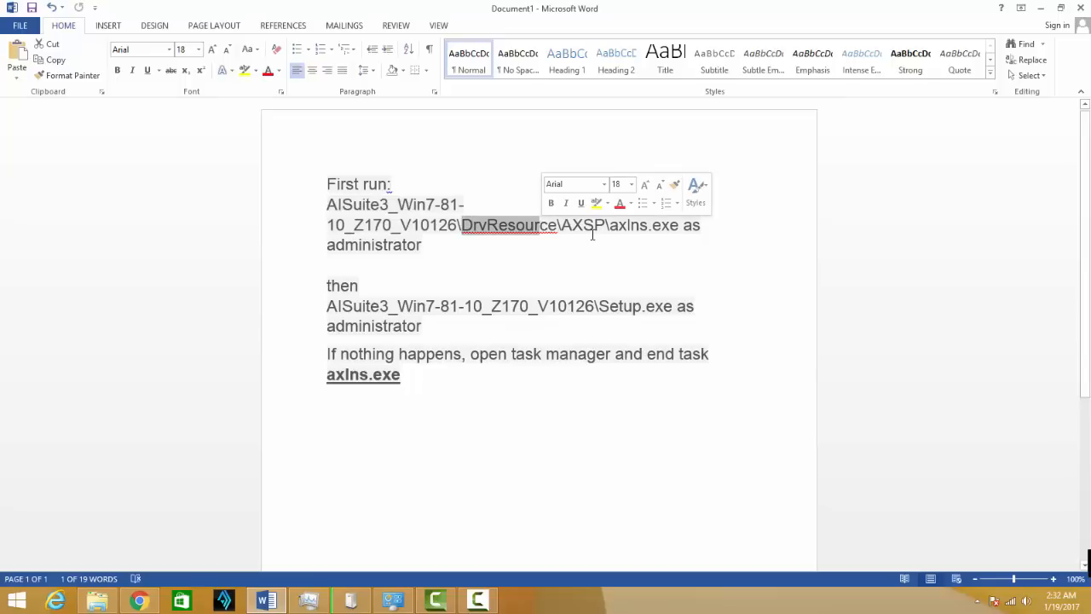
pyautogui.moveTo(580, 233)
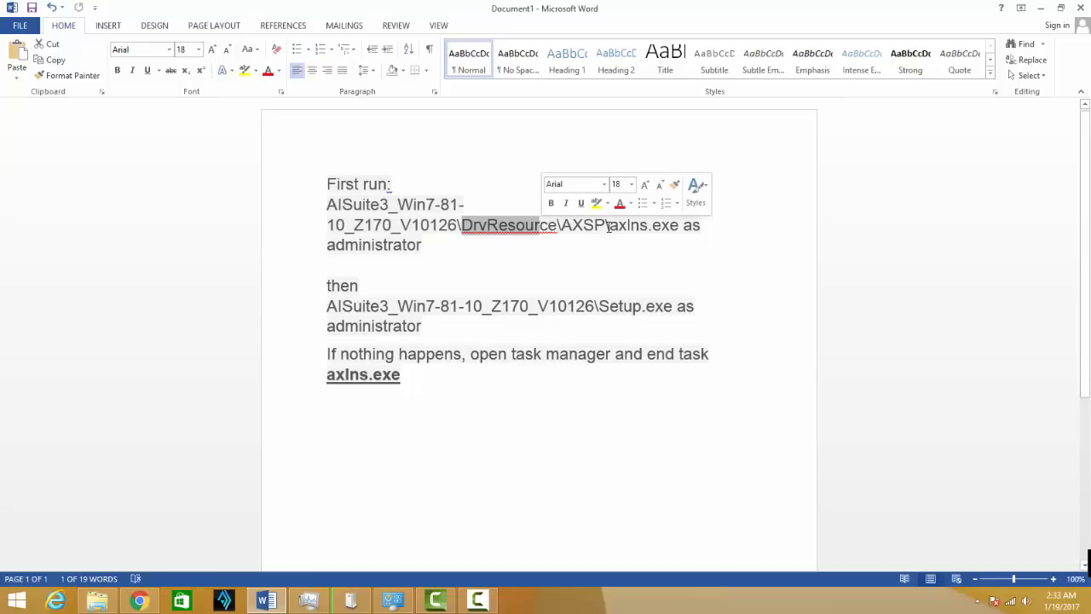
pyautogui.doubleClick(628, 225)
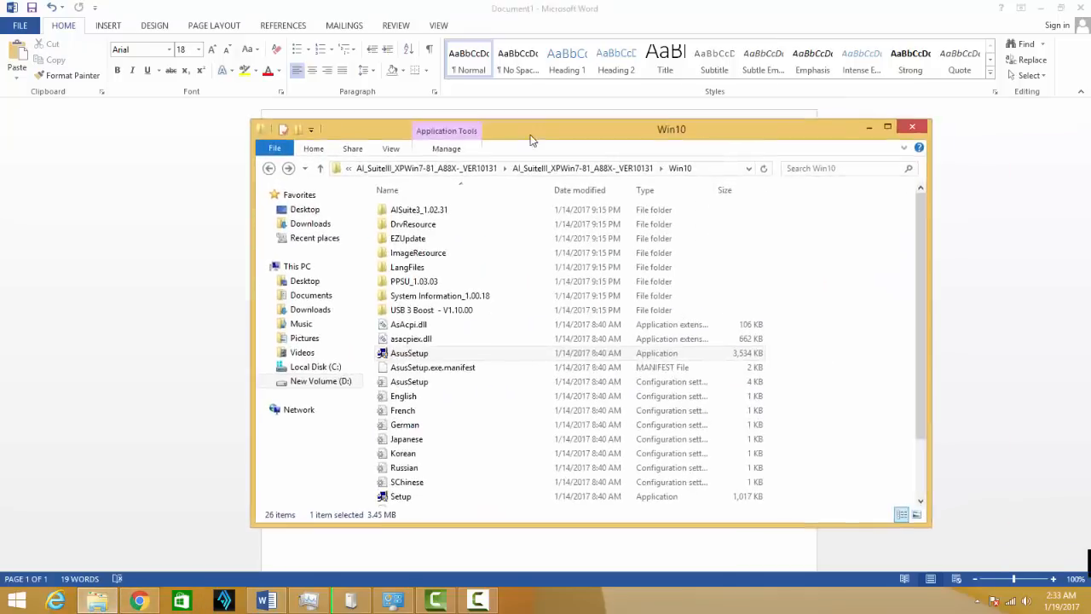
# - Navigate to AI_SuiteIII_XPWin7-81_A88X-_VER10131 \ Win10 \ DrvResource in File Explorer
pyautogui.click(270, 168)
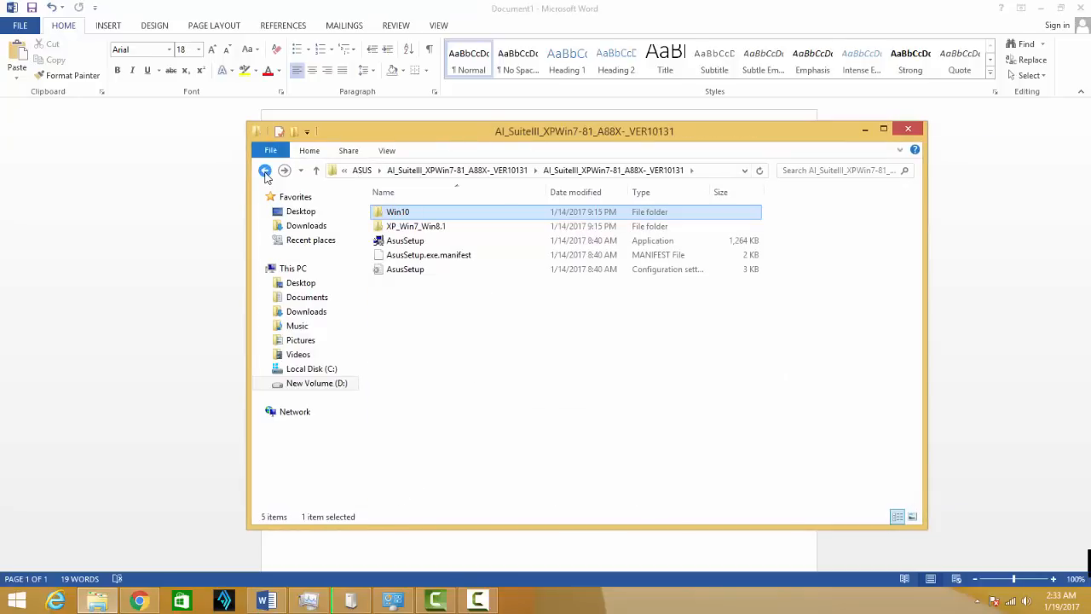
pyautogui.click(266, 170)
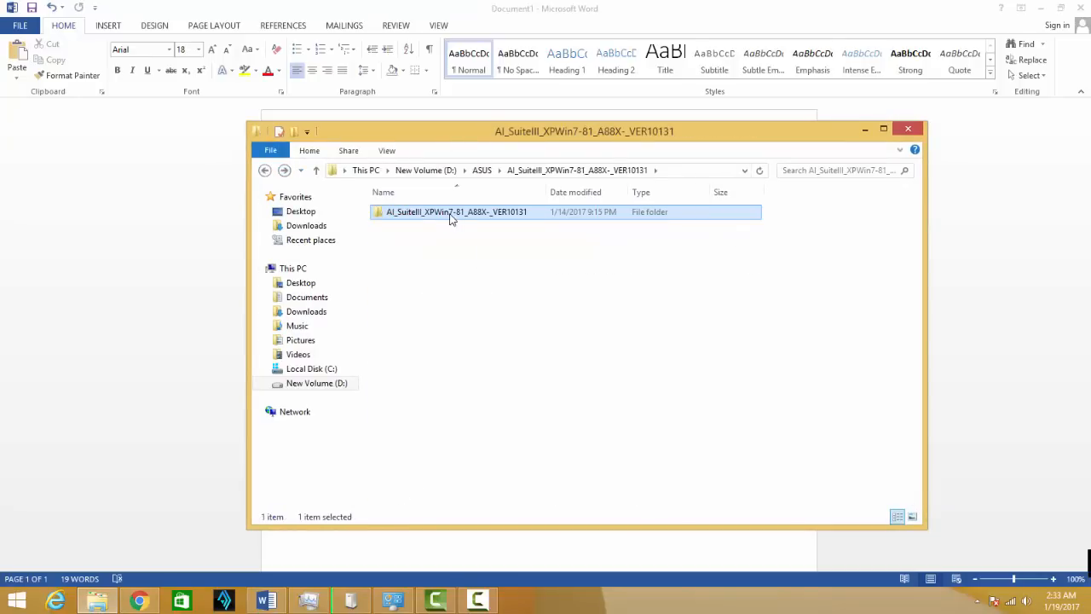
pyautogui.doubleClick(457, 211)
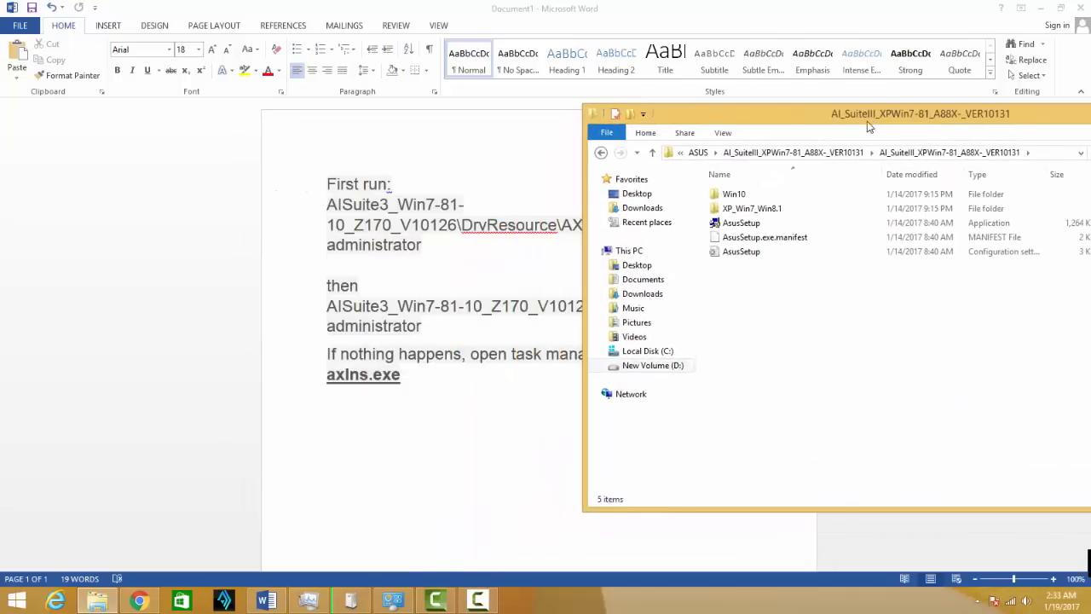
pyautogui.doubleClick(734, 194)
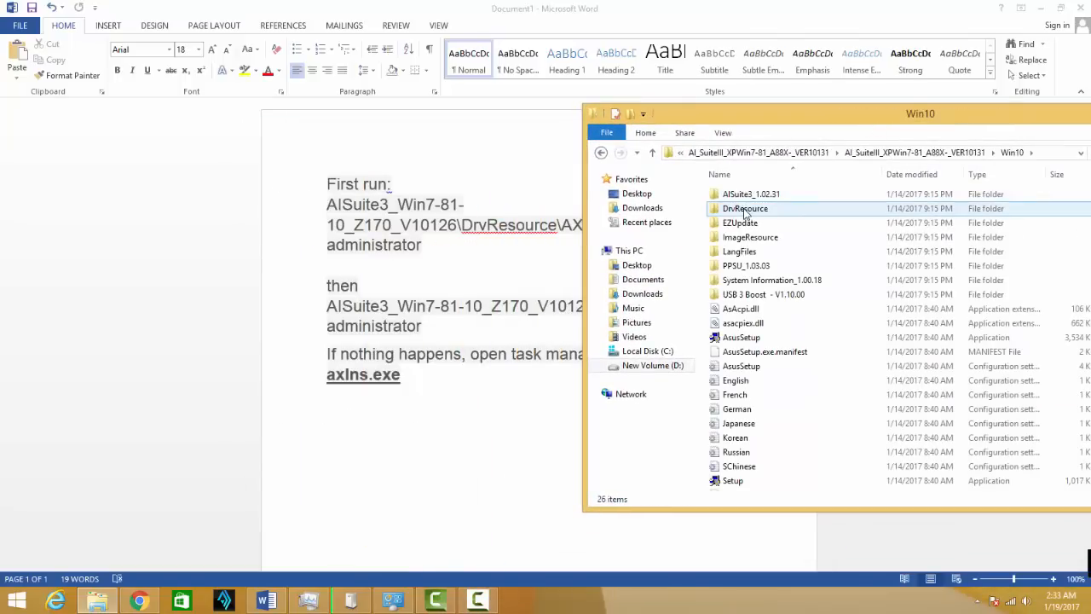
pyautogui.click(745, 208)
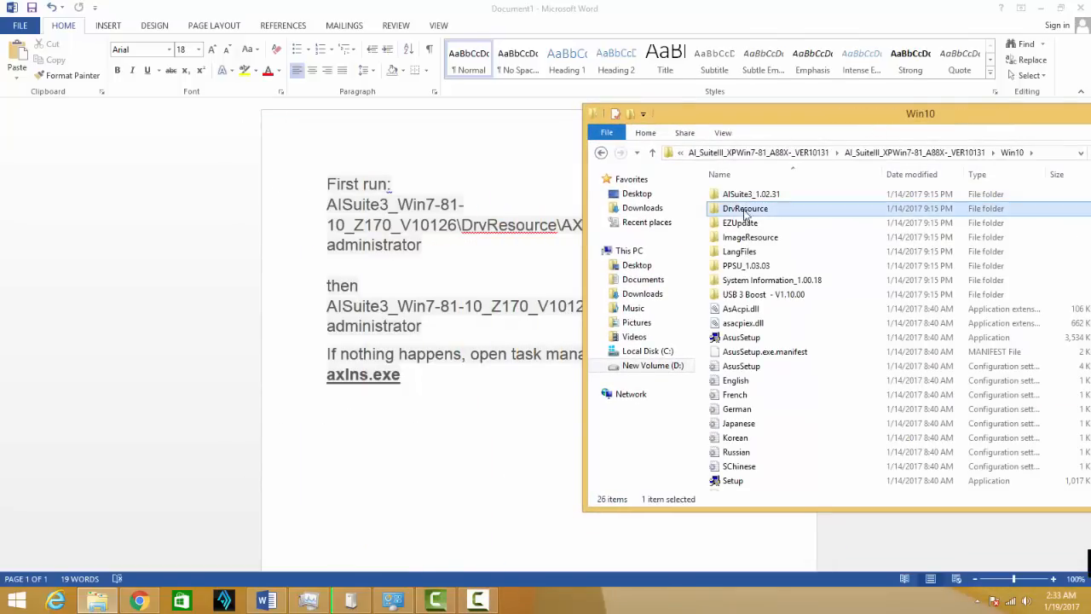
pyautogui.doubleClick(745, 208)
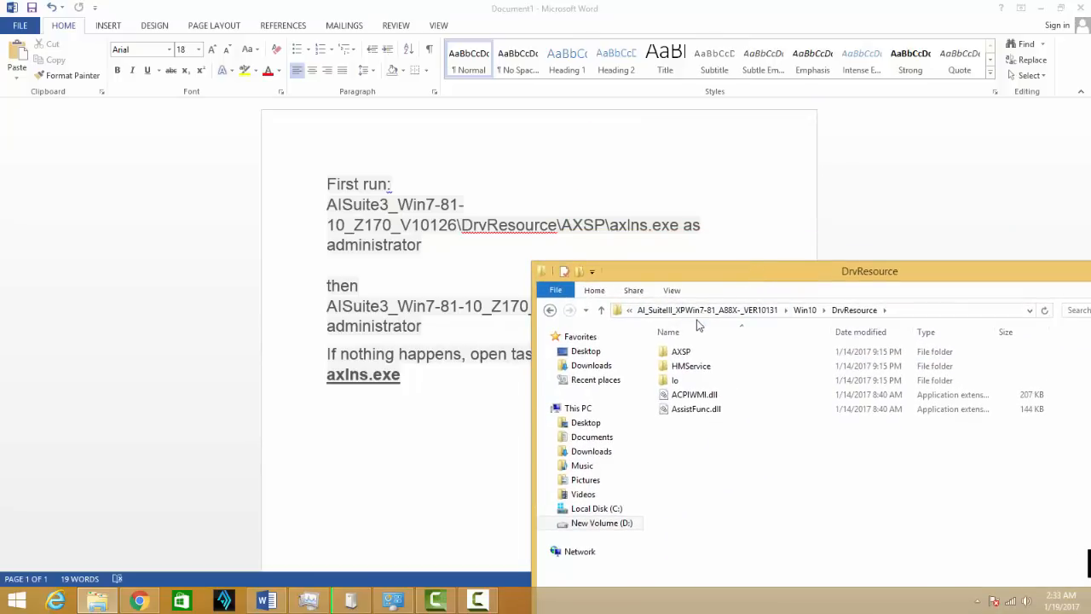
# - Enter the AXSP folder and bring up the context menu for axIns.exe
pyautogui.doubleClick(680, 352)
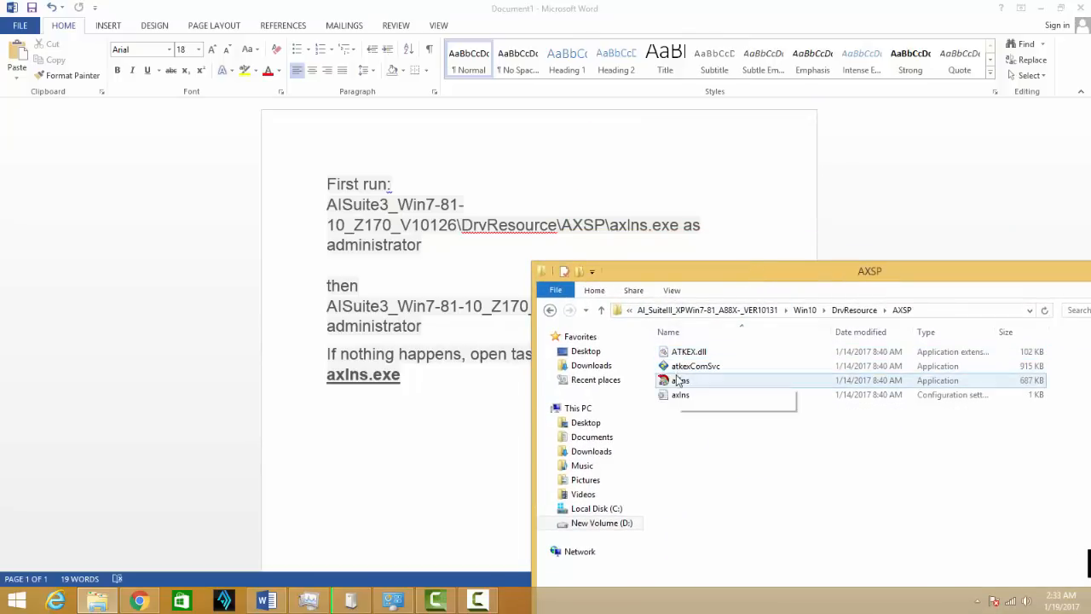
pyautogui.rightClick(680, 380)
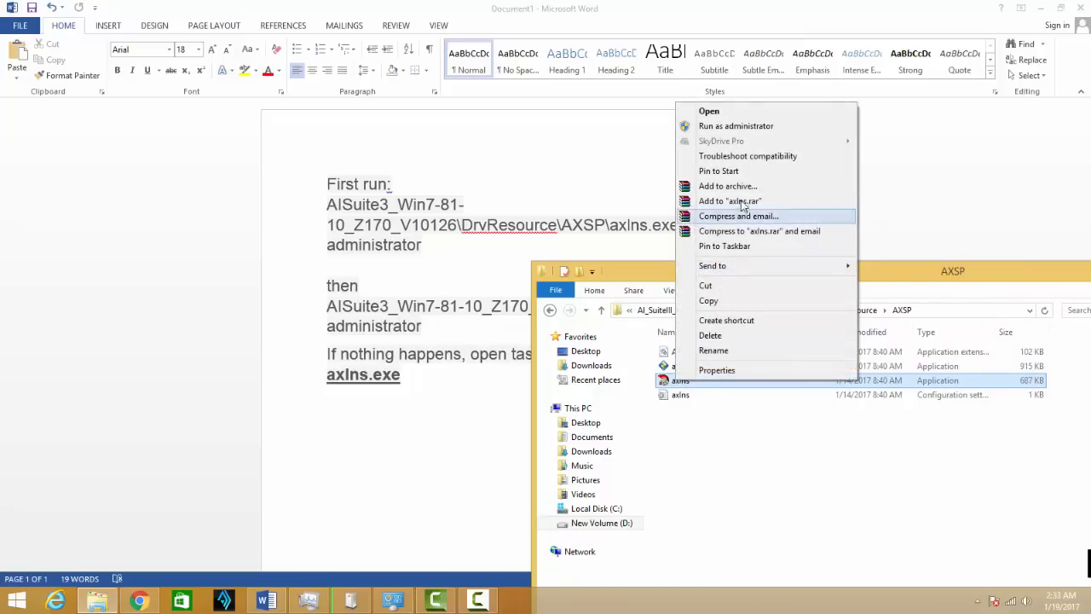
pyautogui.moveTo(783, 127)
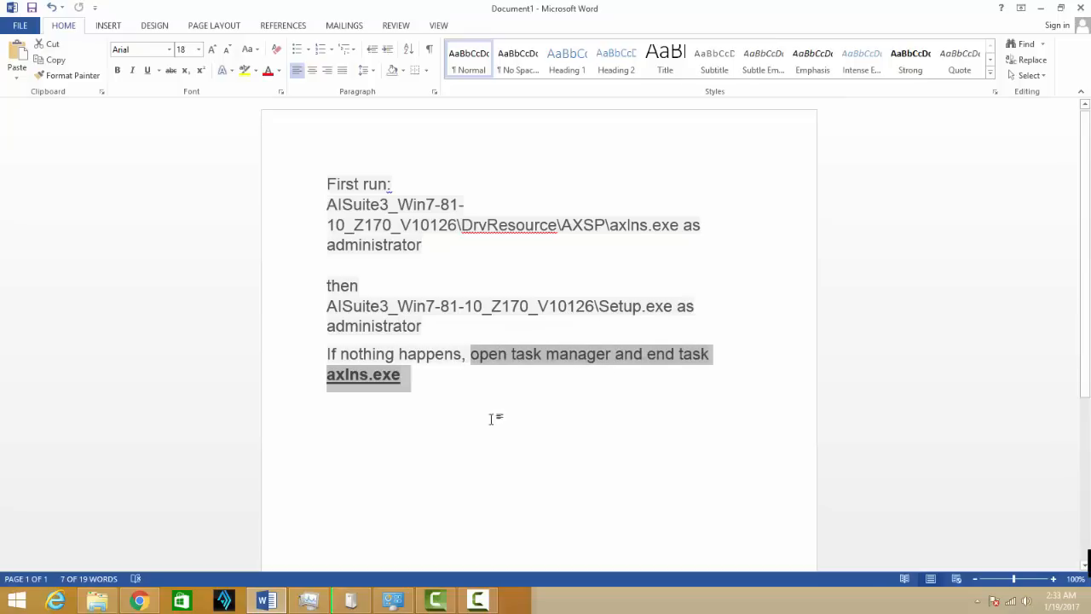
# - Restore the AXSP folder window in front of the Word notes
pyautogui.click(399, 375)
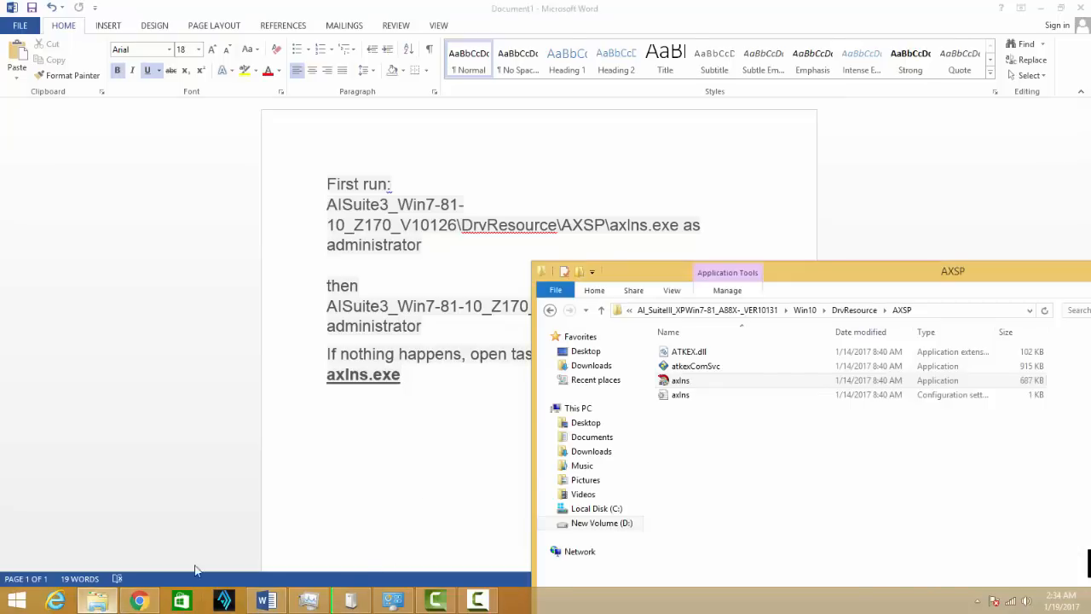
# - Go back to the Win10 folder and run AsusSetup as administrator
pyautogui.click(549, 310)
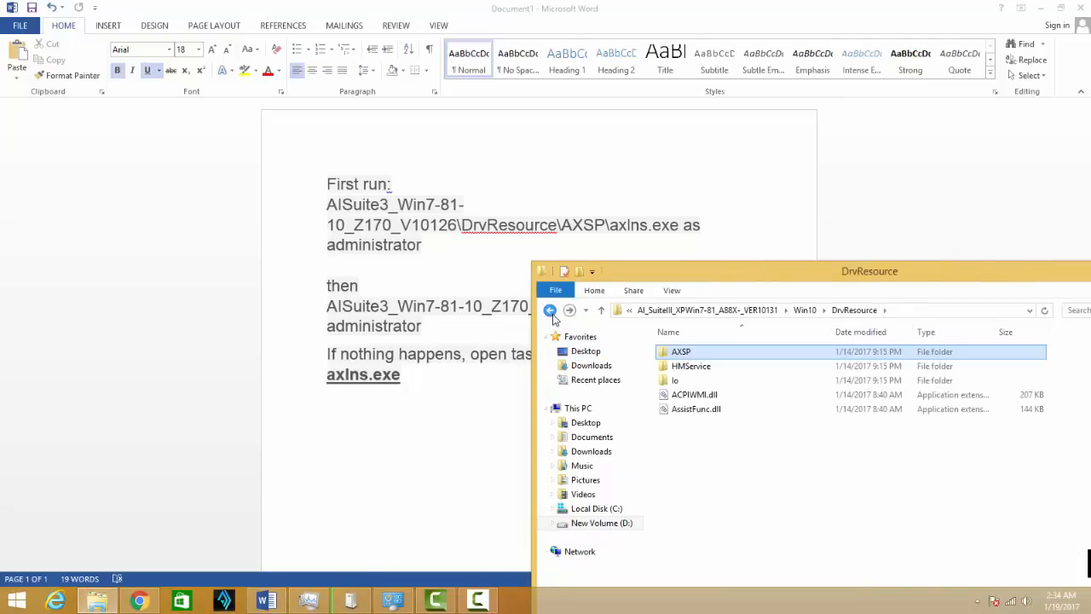
pyautogui.click(549, 310)
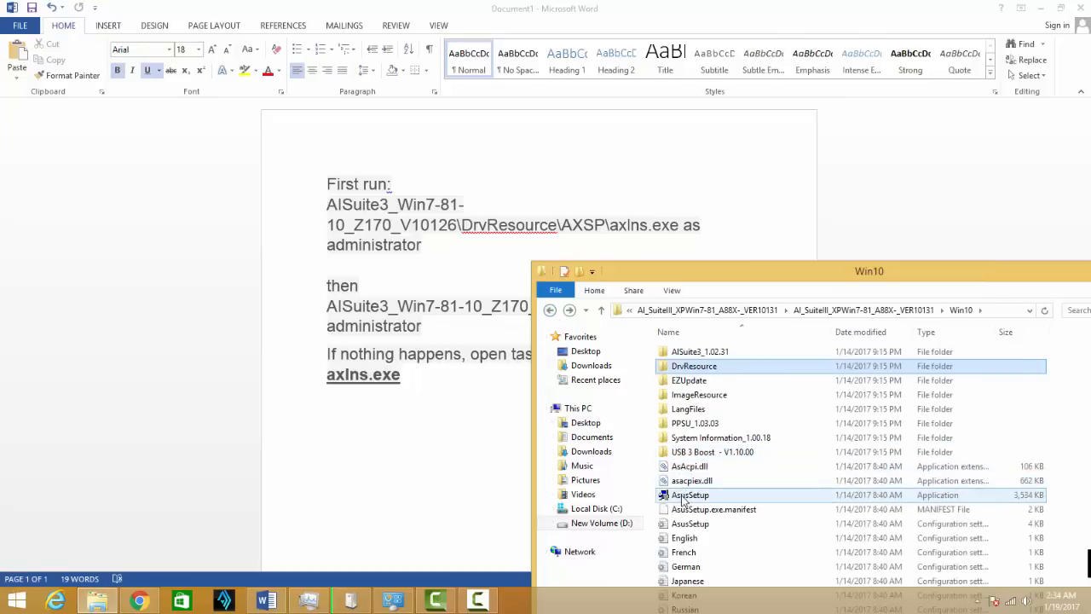
pyautogui.moveTo(691, 494)
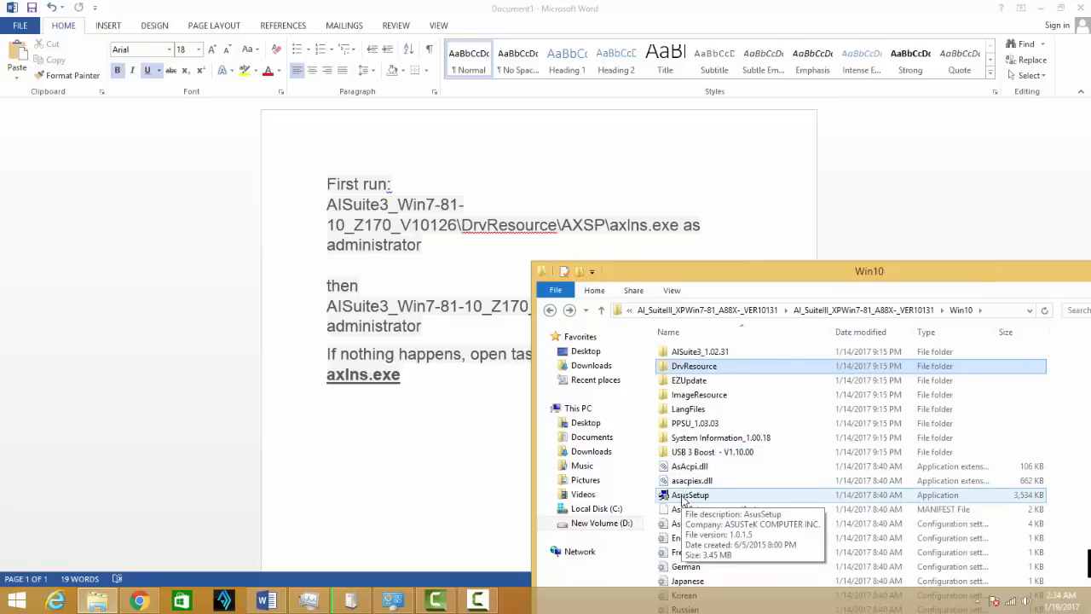
pyautogui.rightClick(691, 495)
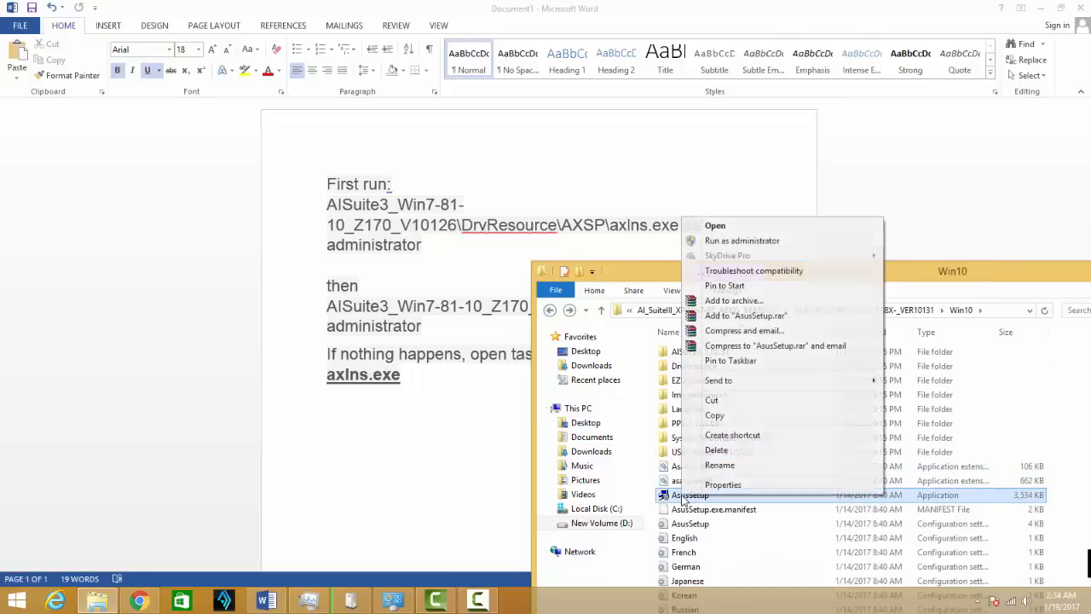
pyautogui.click(742, 241)
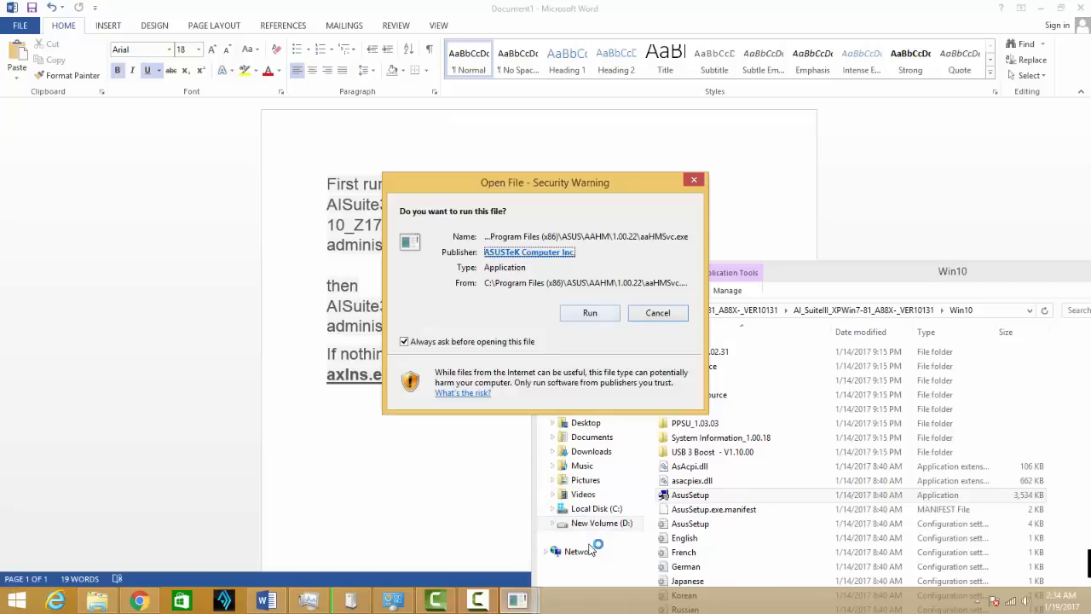
# - Allow the security warning so the AI Suite 3 installer shows, then return to the Word notes
pyautogui.click(590, 314)
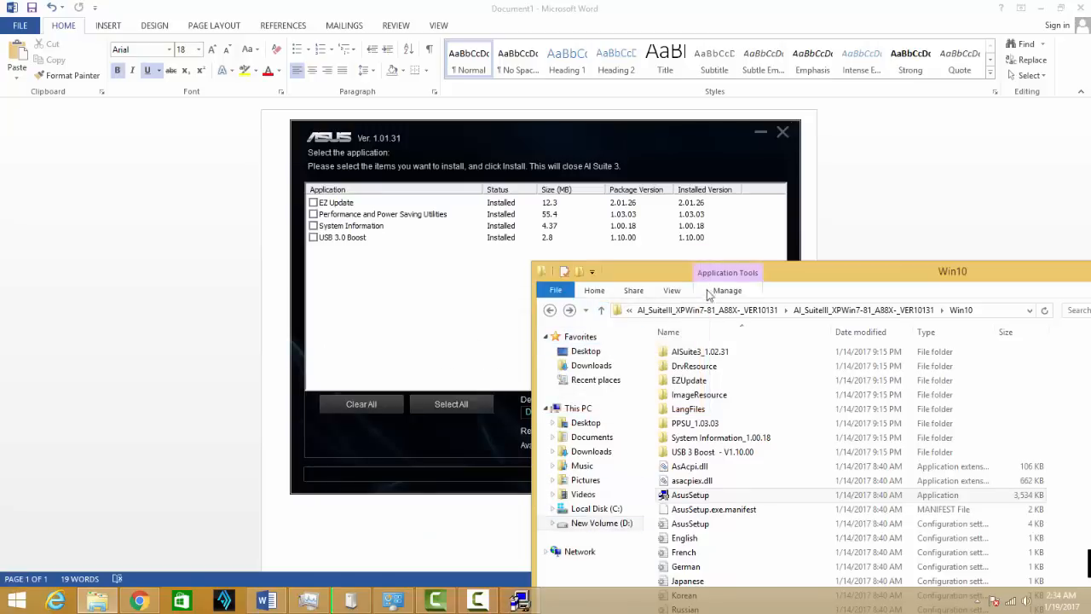
pyautogui.click(647, 143)
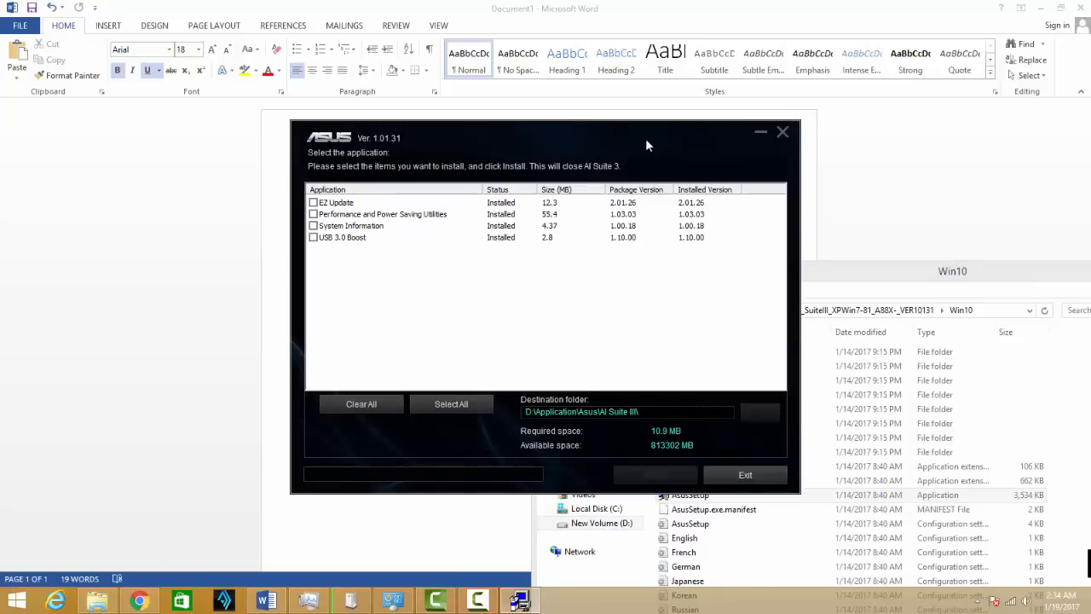
pyautogui.click(781, 133)
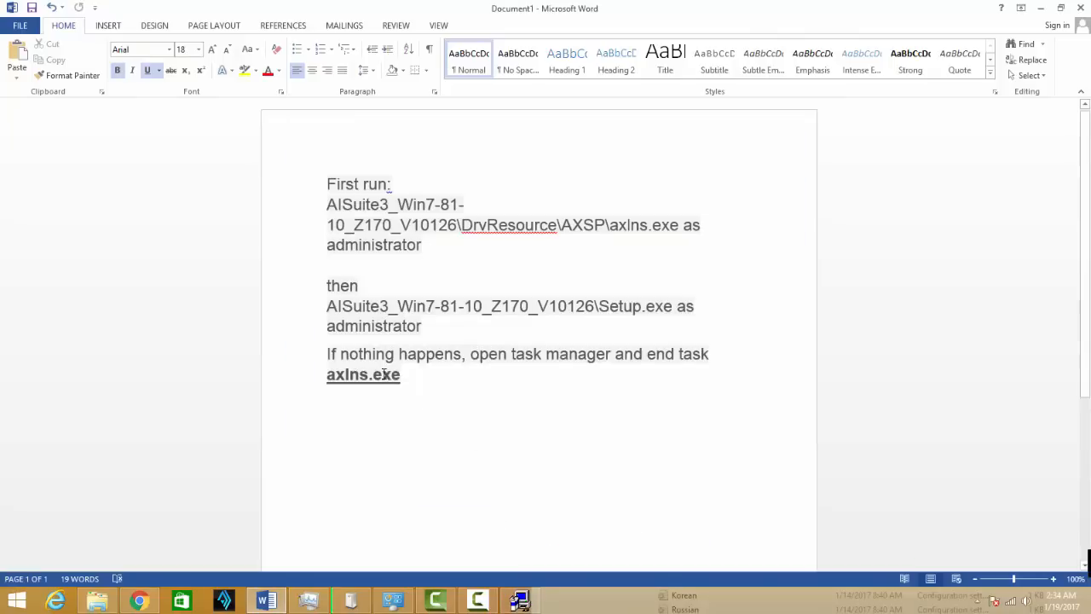
# - Highlight axIns.exe in the notes and bring the AI Suite 3 installer window forward
pyautogui.moveTo(511, 353); pyautogui.dragTo(399, 375)
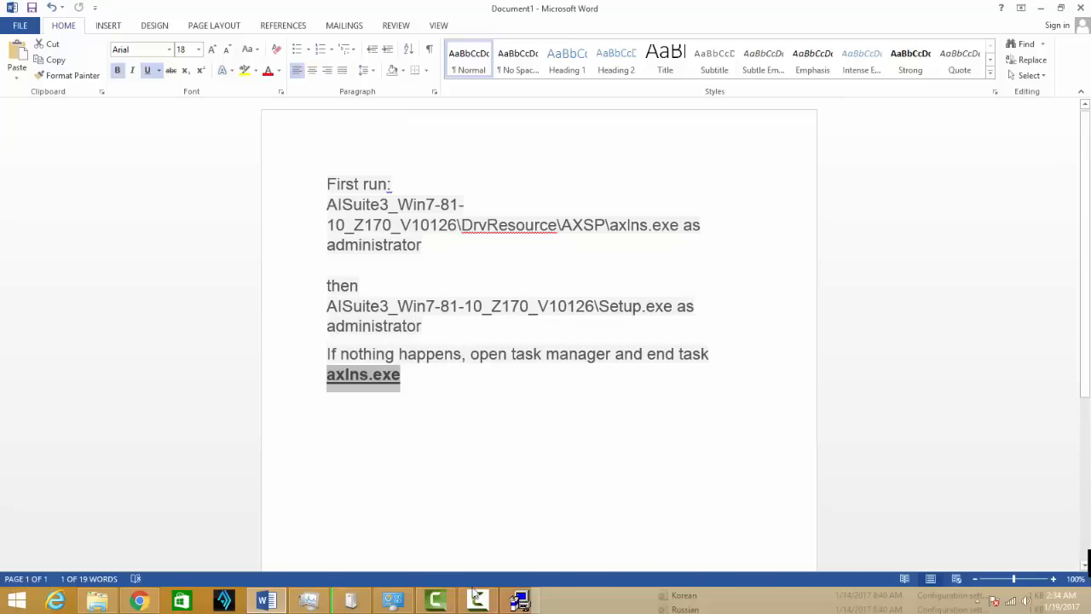
pyautogui.click(519, 601)
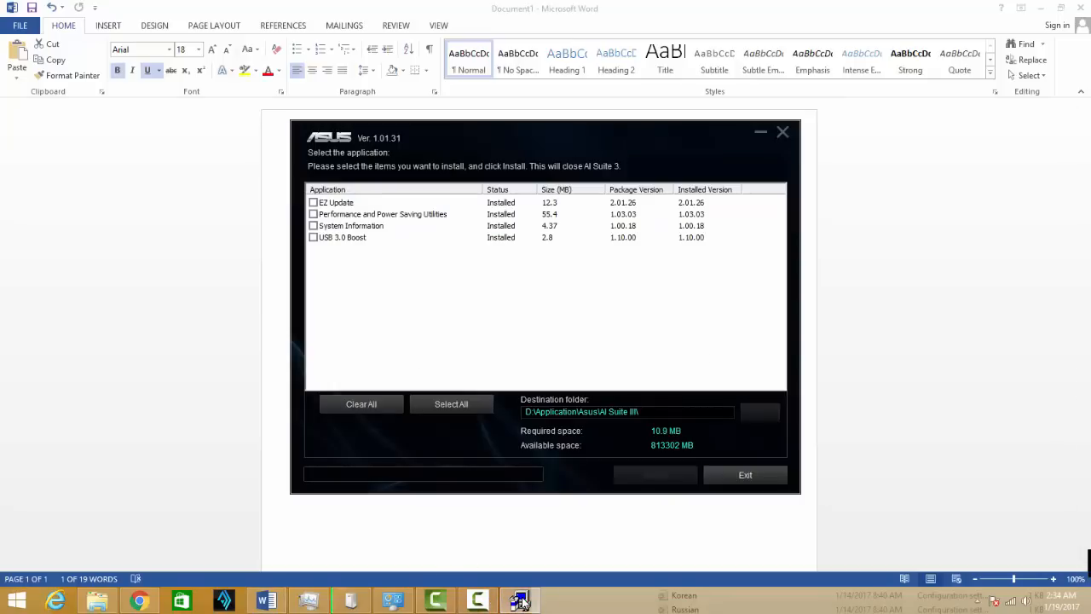